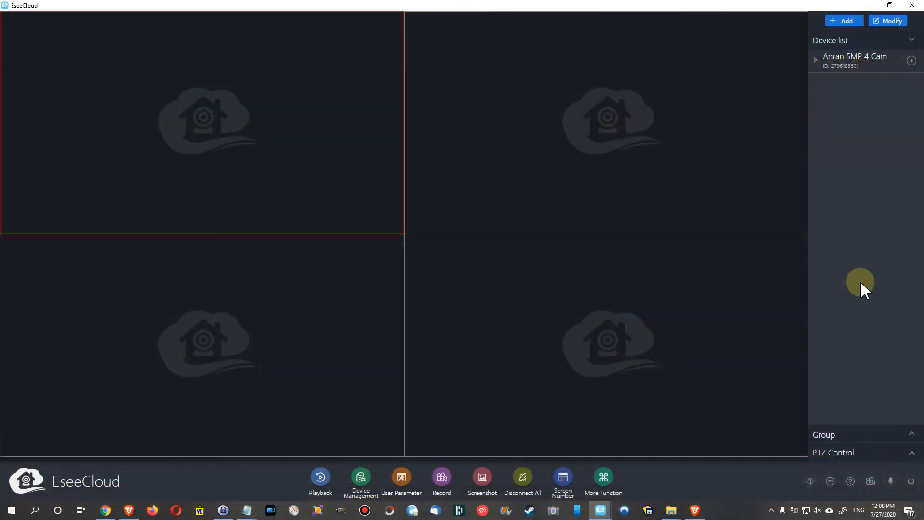
mouse_move(861, 262)
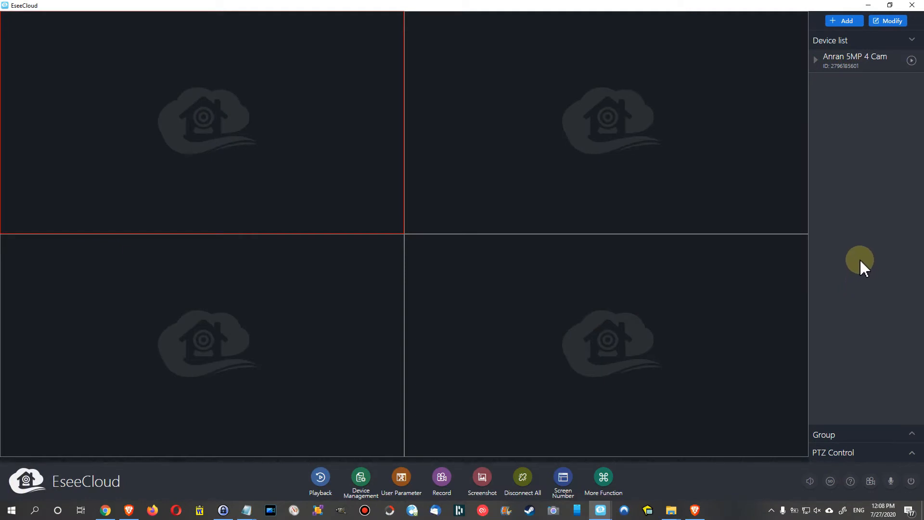
mouse_move(874, 269)
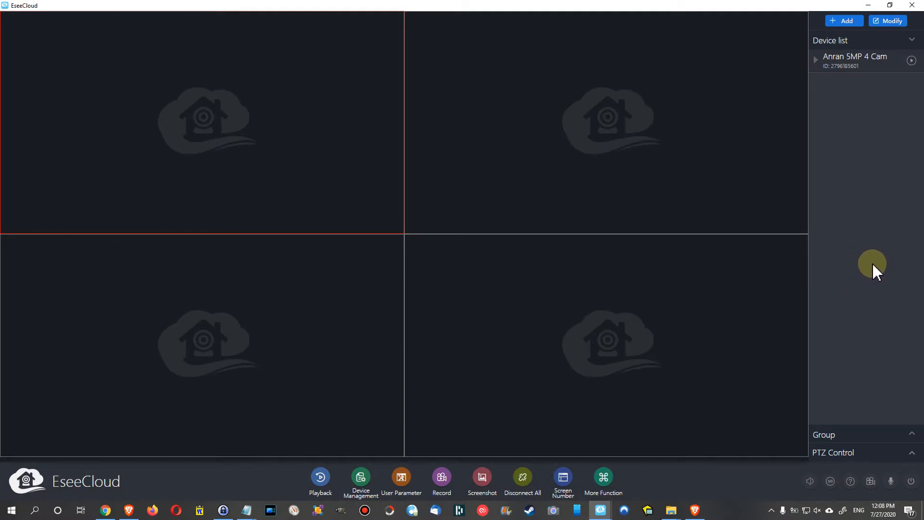
mouse_move(864, 249)
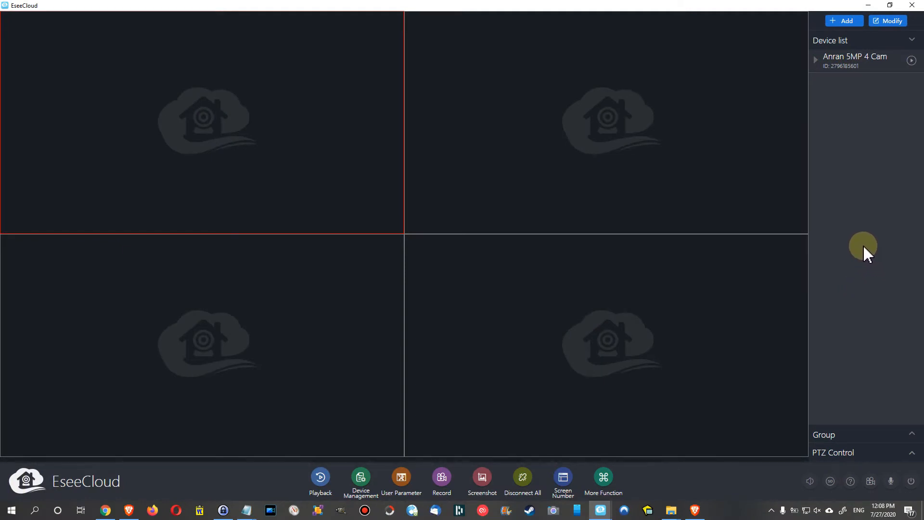
mouse_move(844, 250)
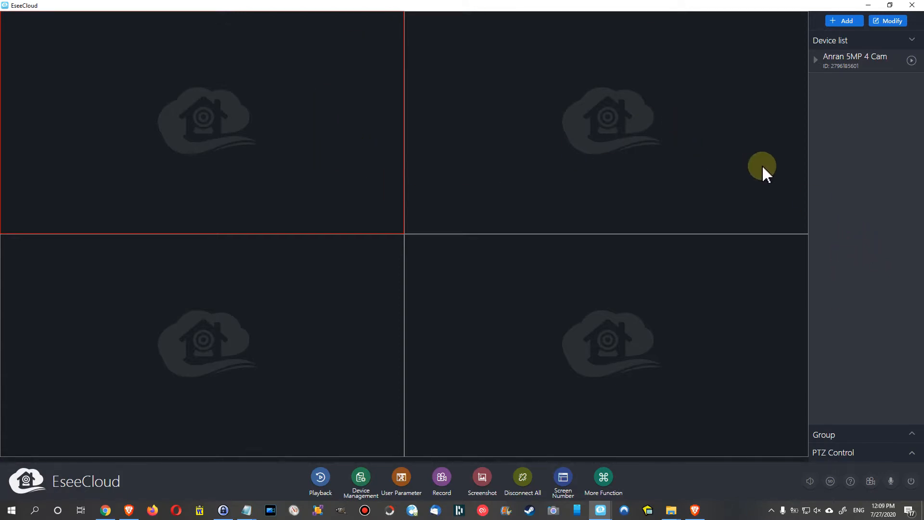
- Start live view for all four Anran 5MP channels, then move to Playback
left_click(816, 60)
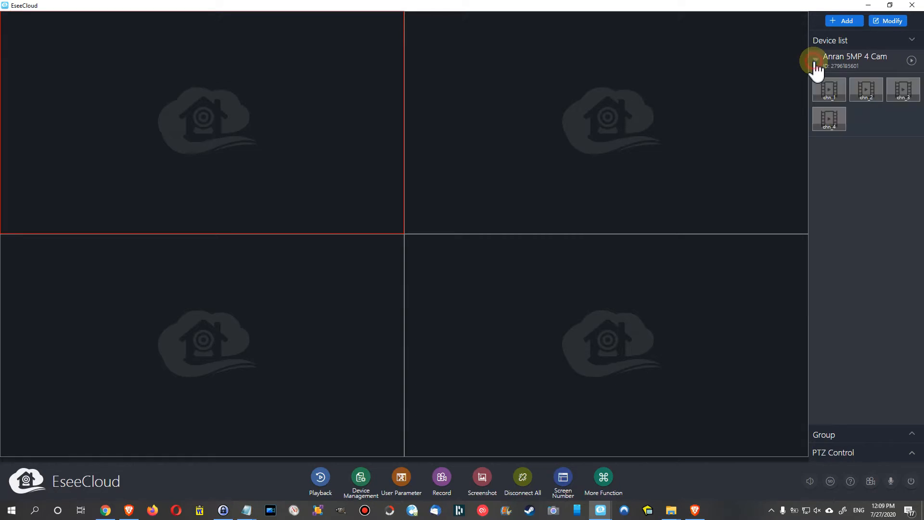
left_click(866, 88)
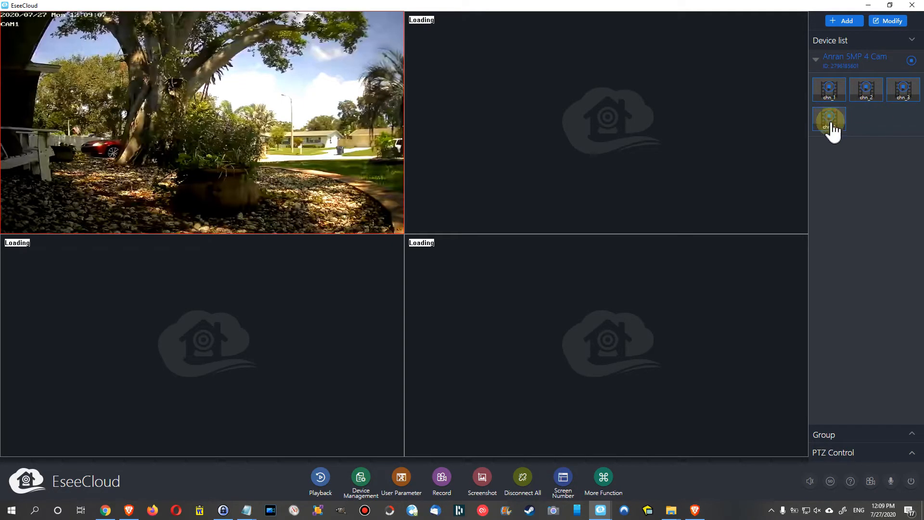
left_click(829, 119)
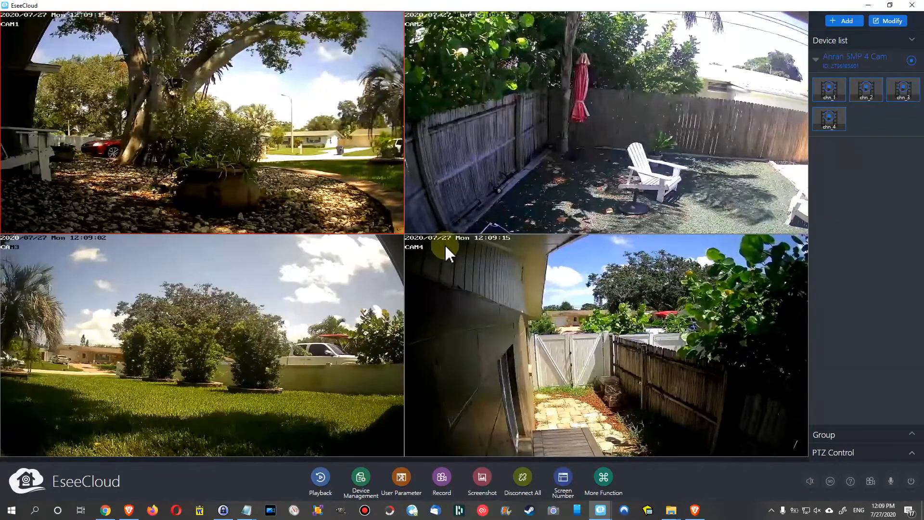
left_click(319, 476)
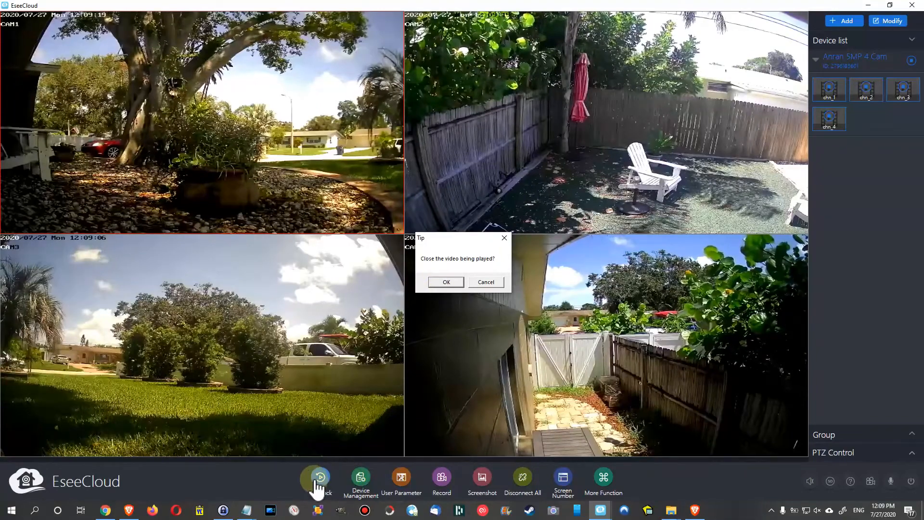
- Close the live video and choose only channel 1 of the camera for recorded playback
left_click(446, 282)
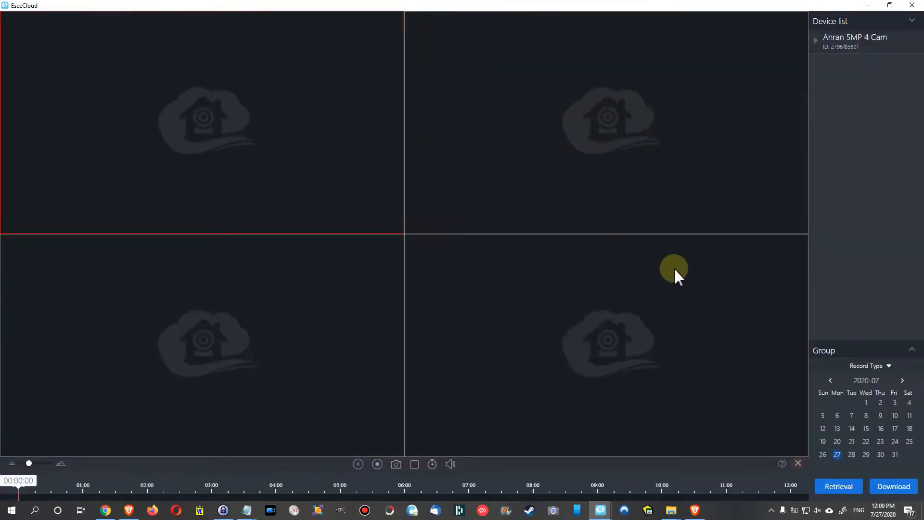
left_click(816, 40)
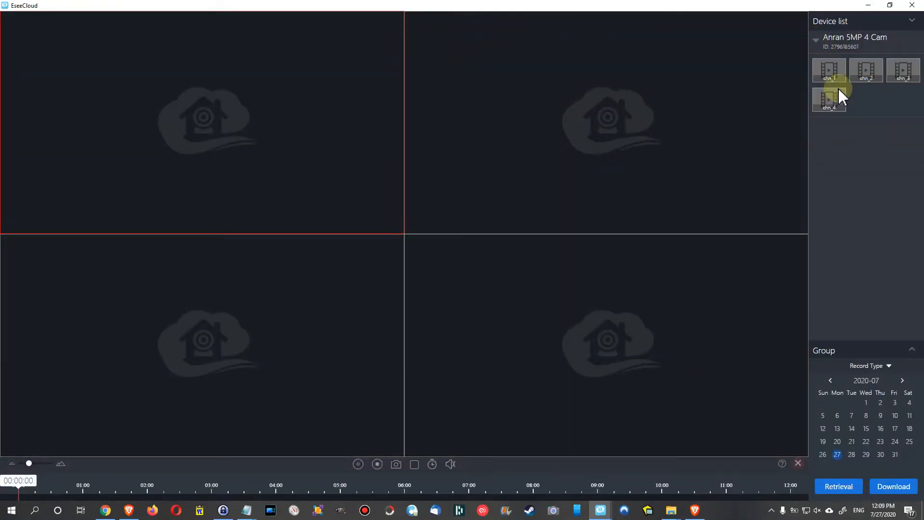
left_click(866, 69)
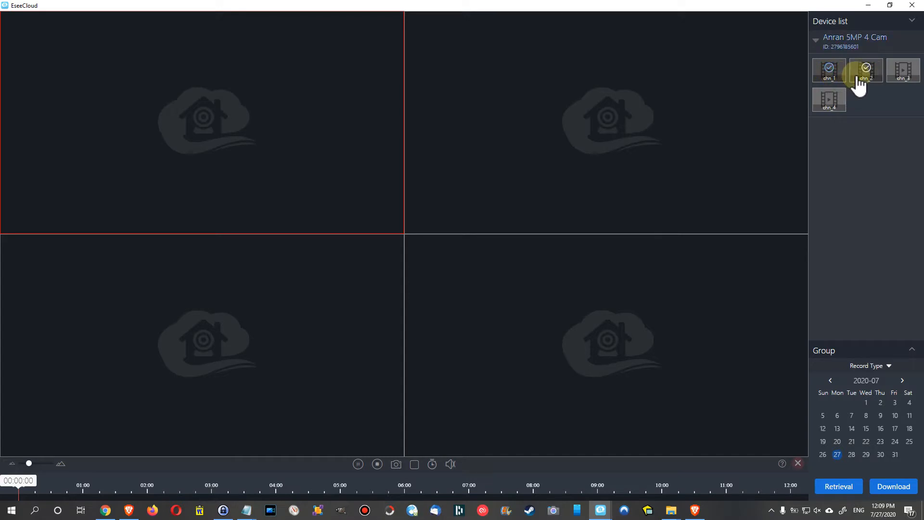
left_click(902, 70)
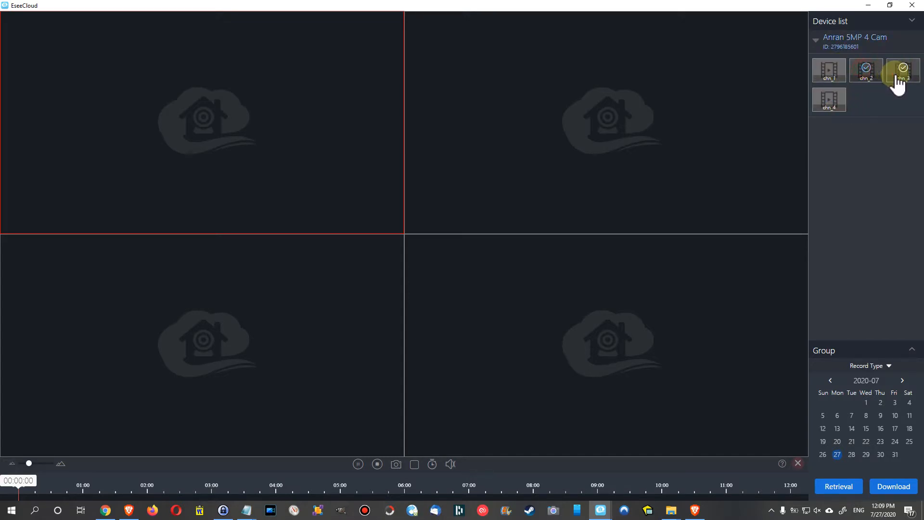
left_click(829, 69)
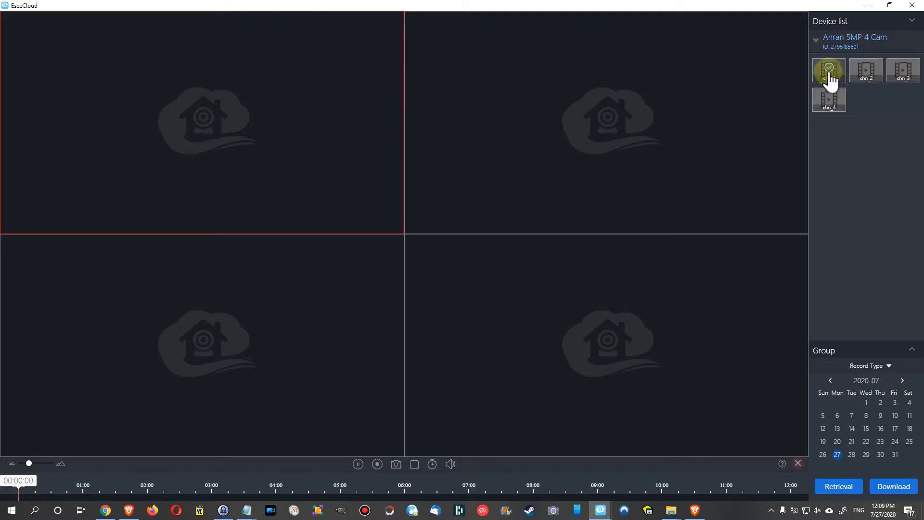
left_click(828, 100)
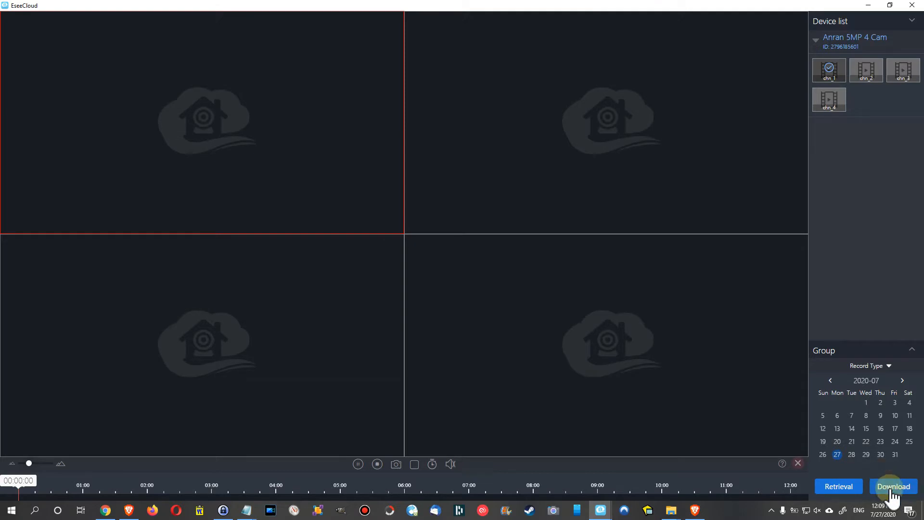
- List channel 1's July 27 hourly recordings available to download
left_click(893, 486)
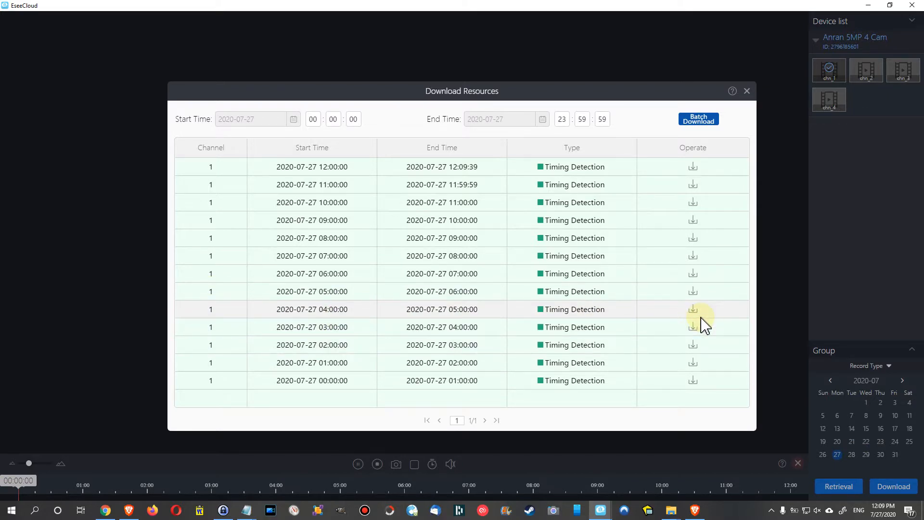
mouse_move(567, 309)
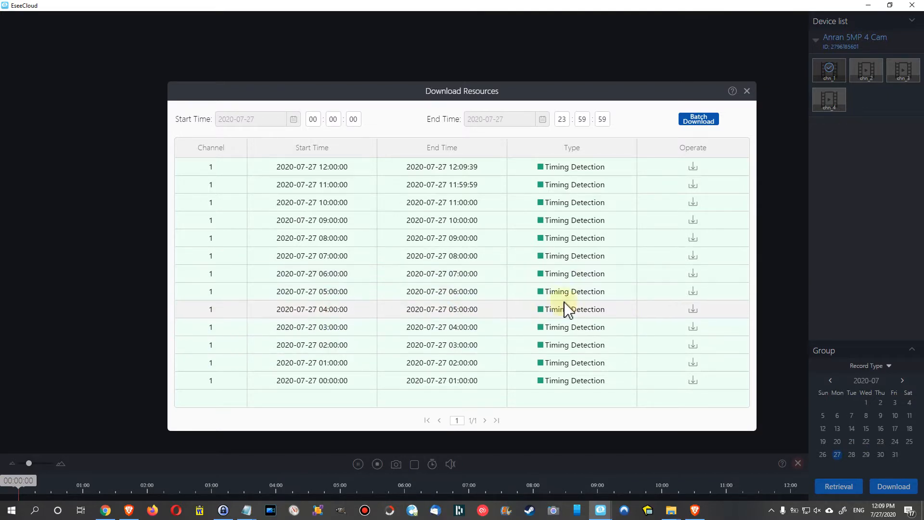
mouse_move(577, 316)
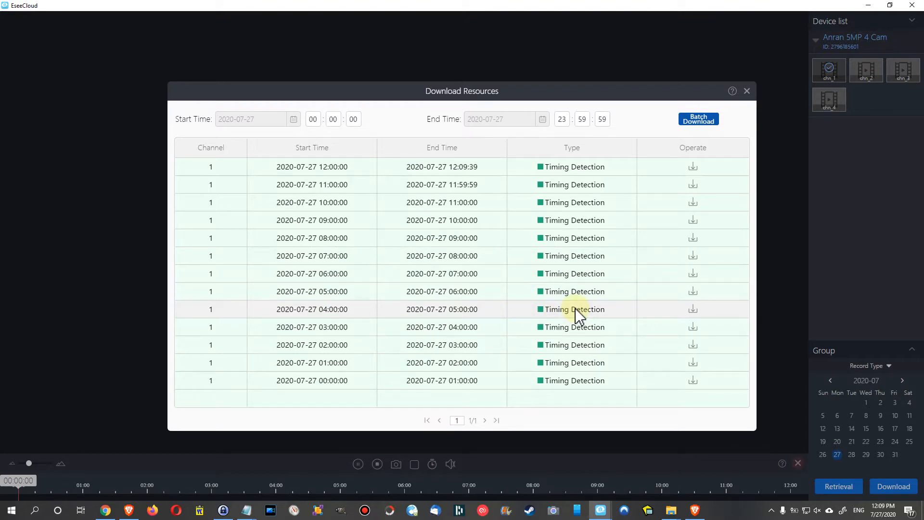
mouse_move(575, 290)
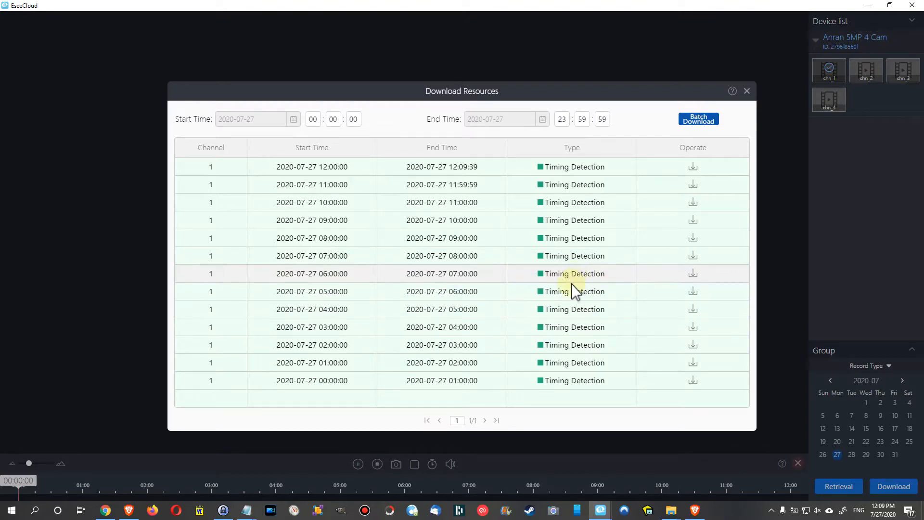
mouse_move(451, 269)
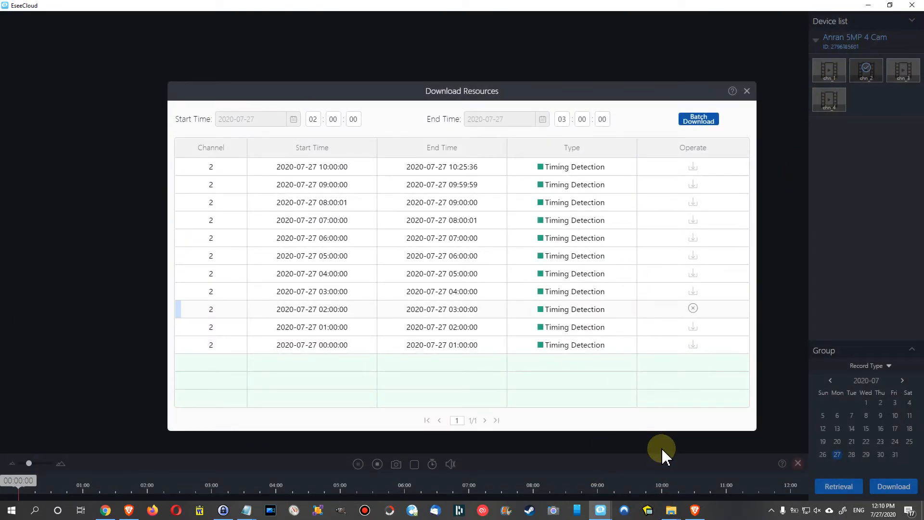
mouse_move(682, 445)
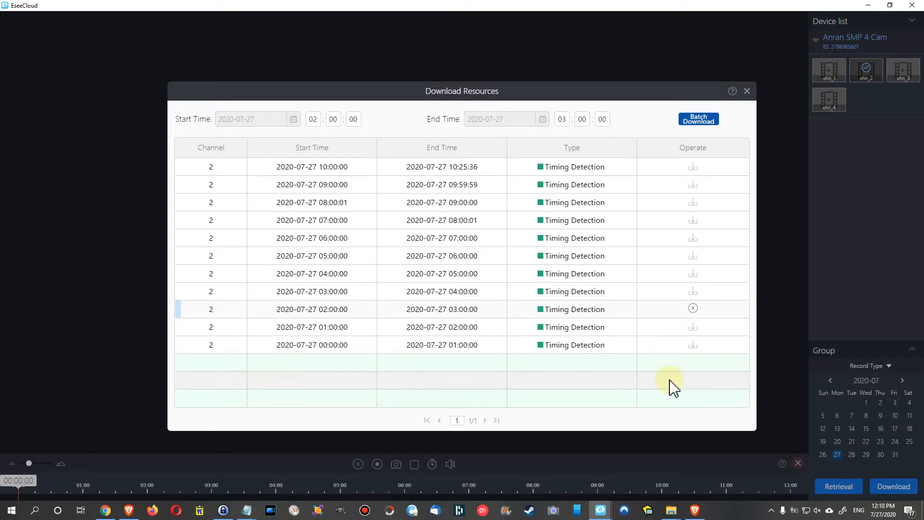
mouse_move(648, 427)
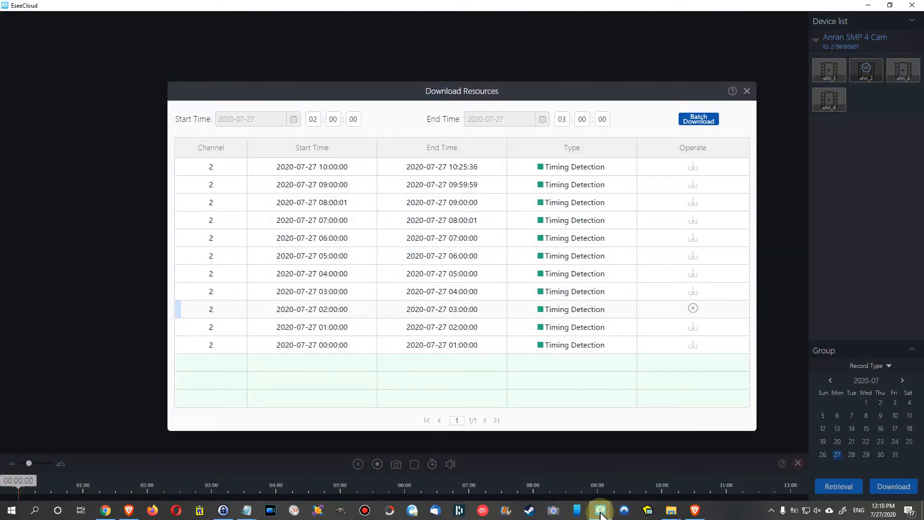
right_click(600, 510)
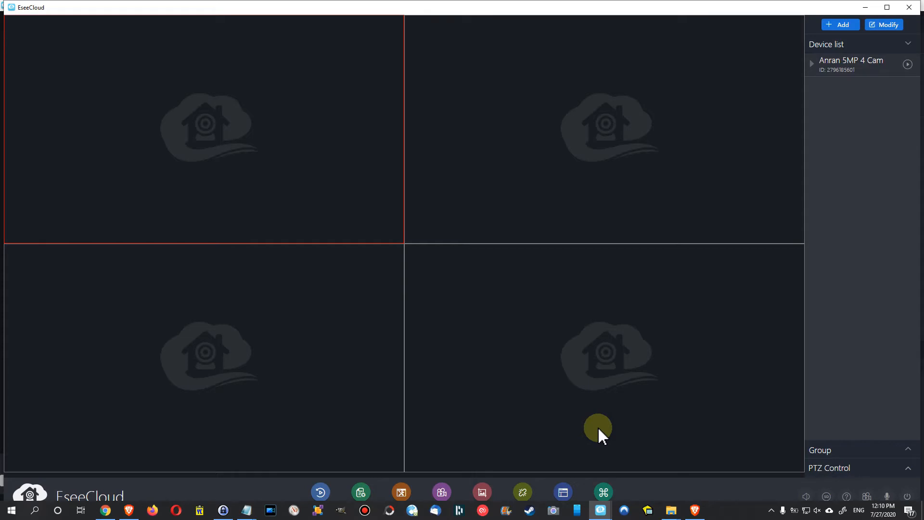
mouse_move(500, 258)
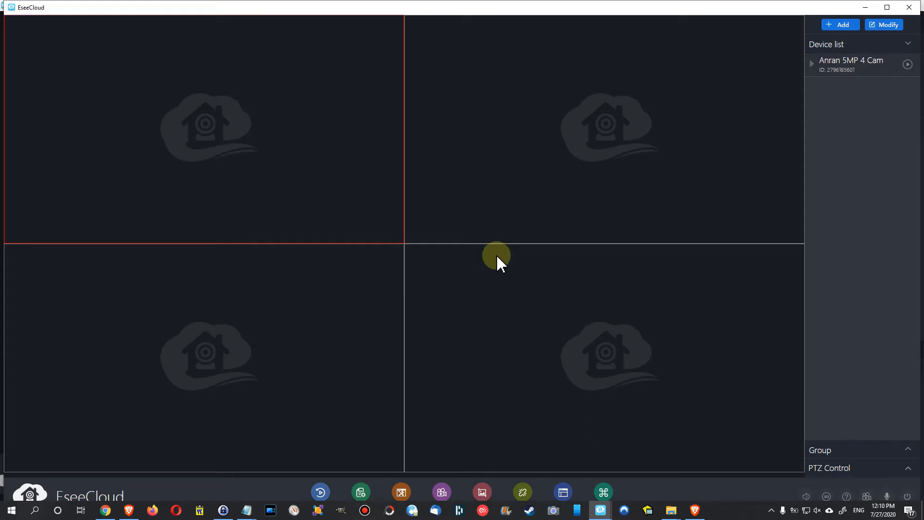
mouse_move(444, 250)
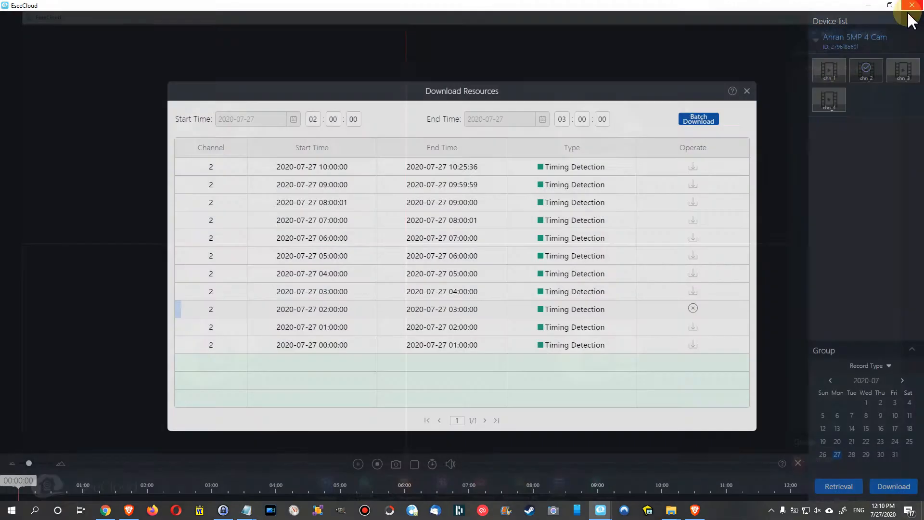
mouse_move(600, 509)
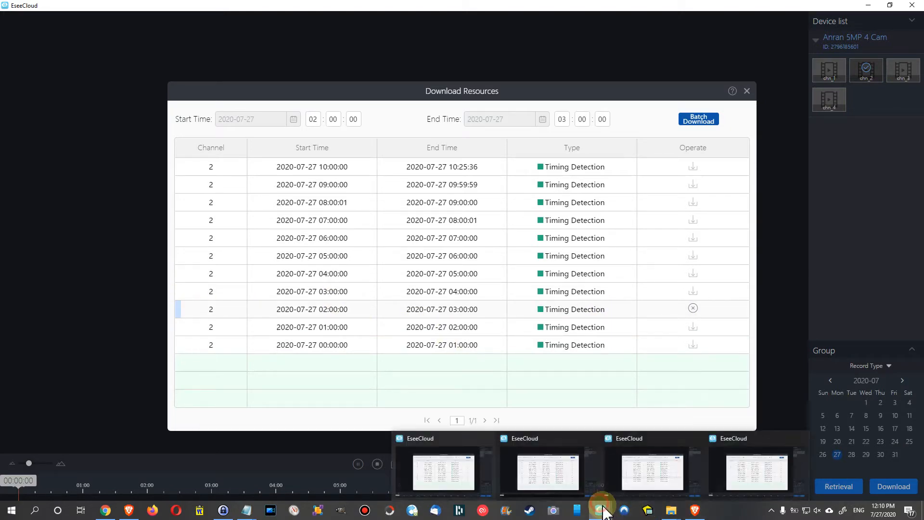
left_click(828, 69)
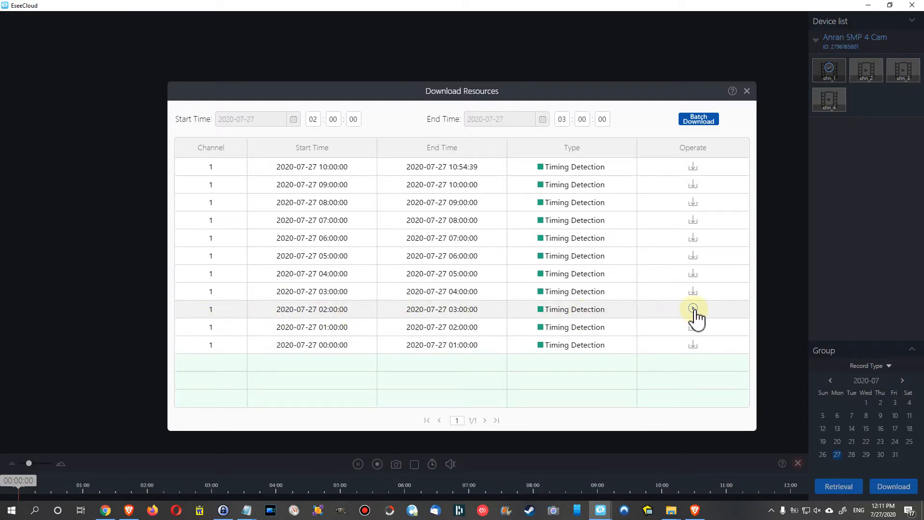
- Bring the channel 3 EseeCloud window forward to show its July 27 download list
left_click(693, 309)
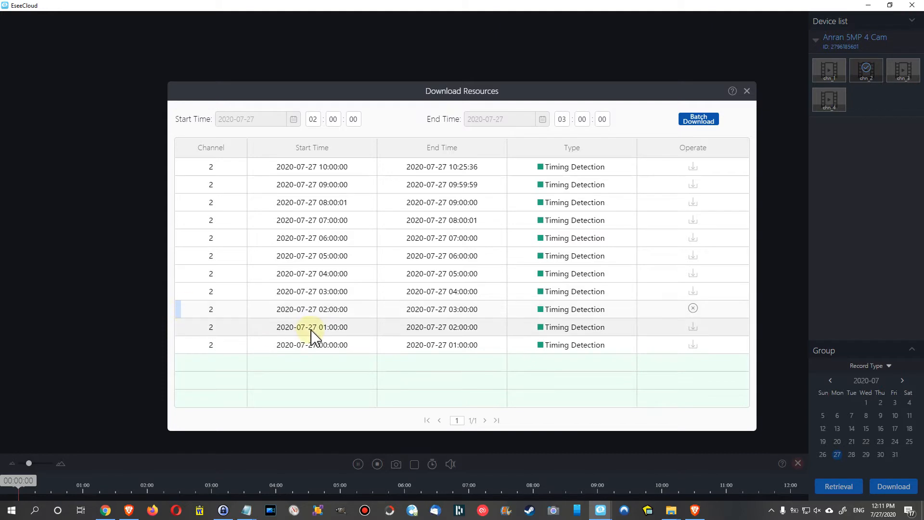
mouse_move(319, 336)
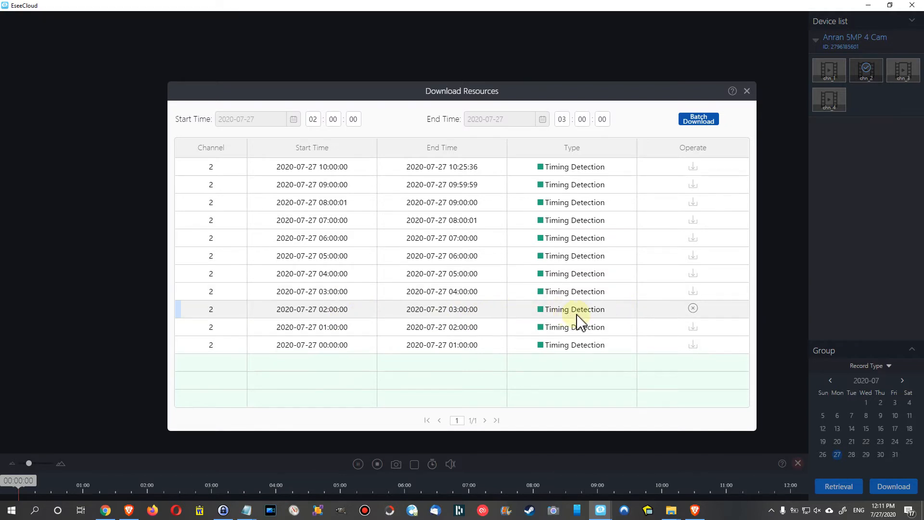
mouse_move(691, 311)
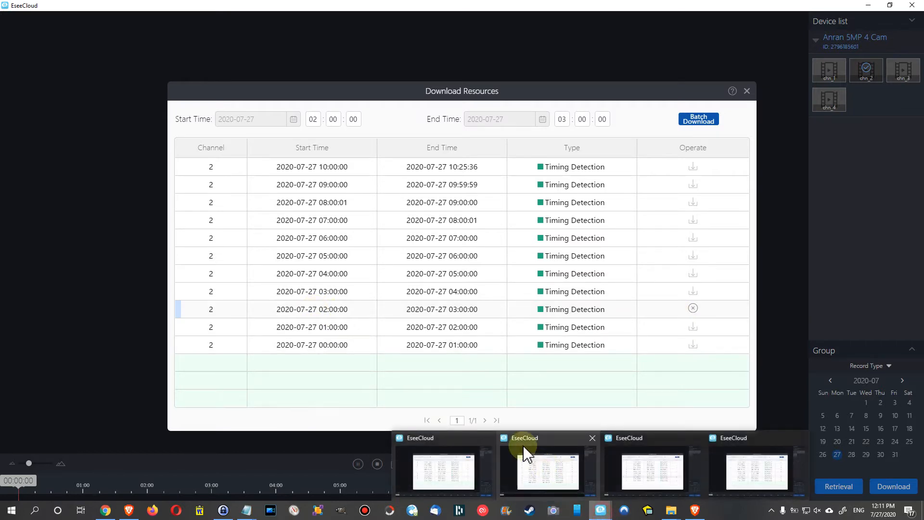
left_click(902, 69)
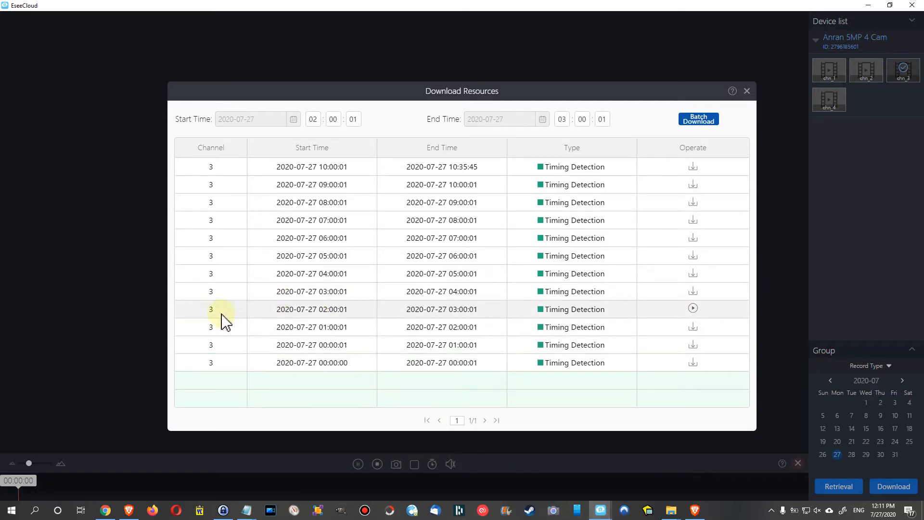
mouse_move(693, 319)
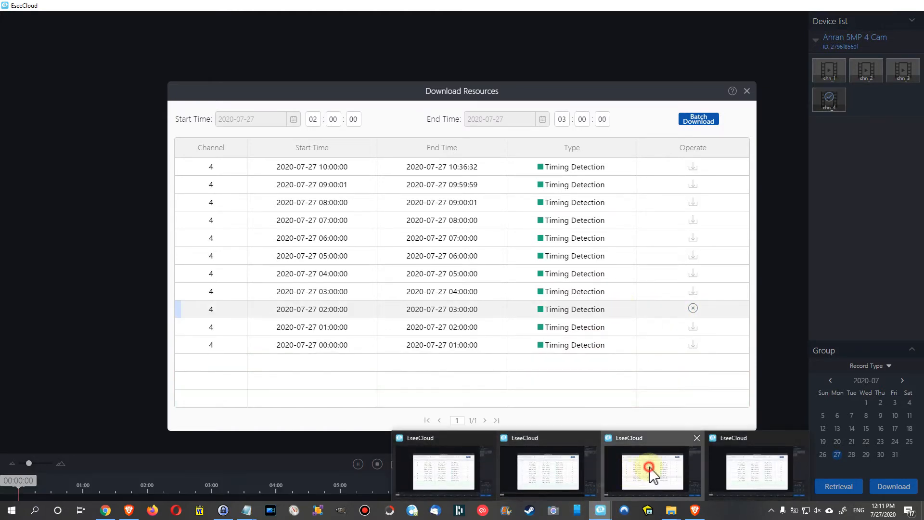
left_click(652, 469)
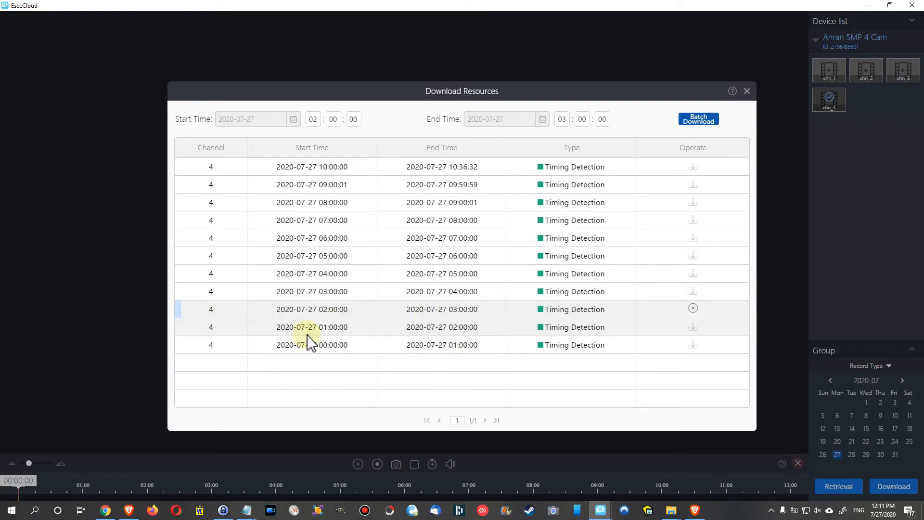
mouse_move(311, 335)
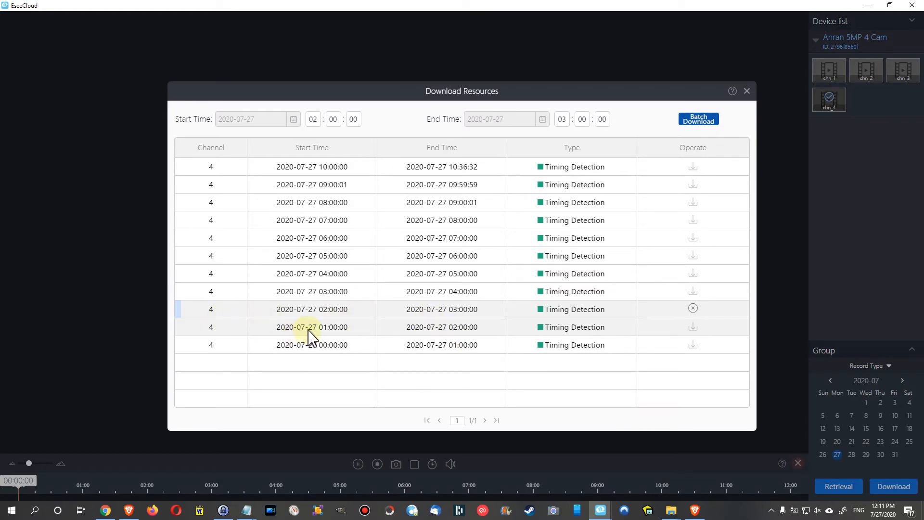
mouse_move(367, 345)
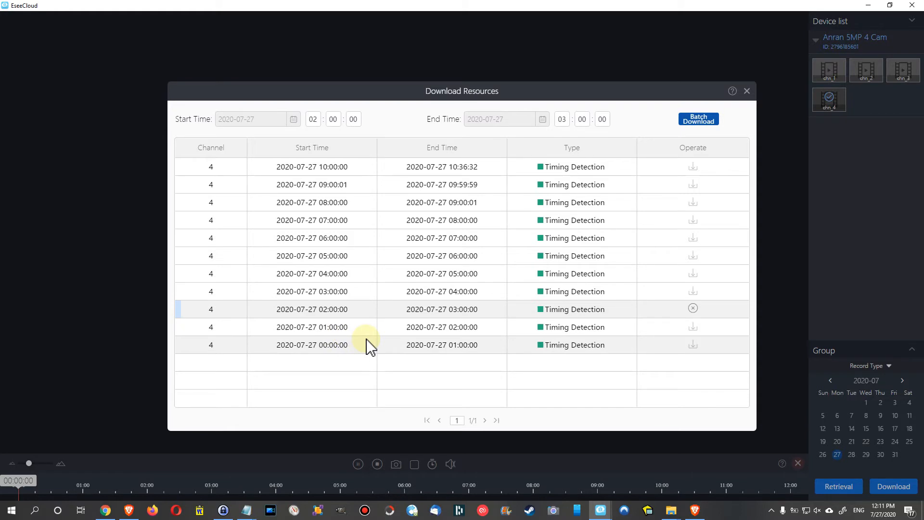
mouse_move(363, 344)
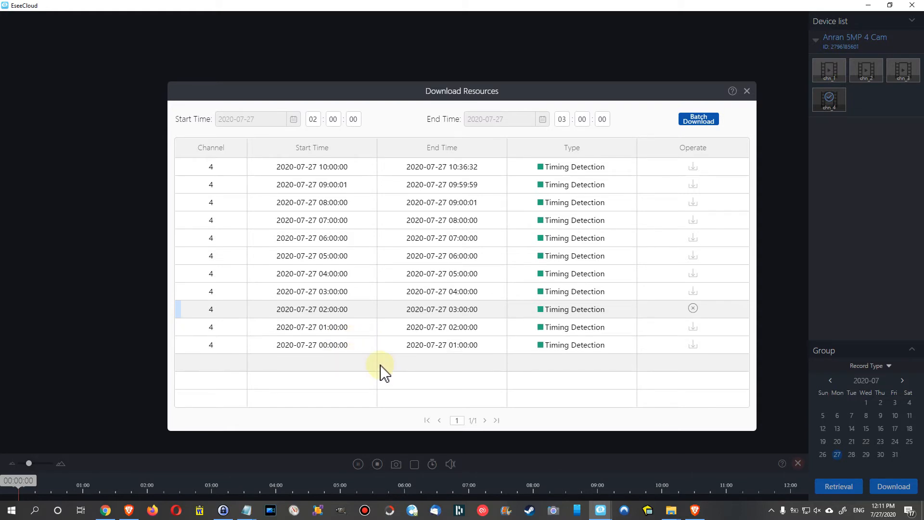
mouse_move(390, 375)
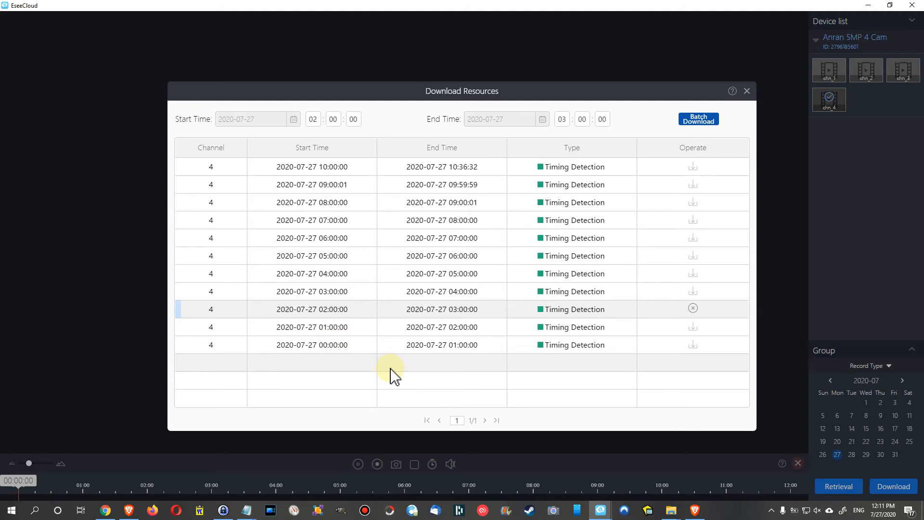
mouse_move(194, 316)
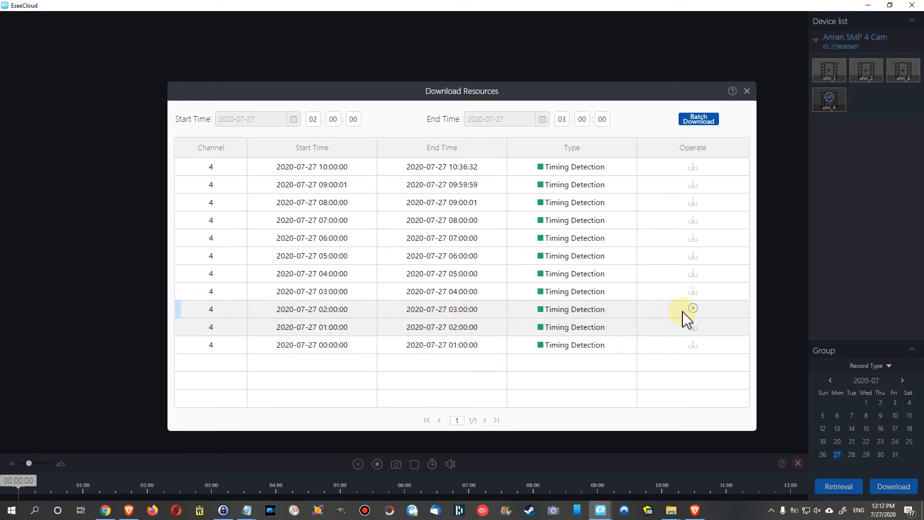
- Stop the channel 4 download of the 02:00–03:00 clip so the file is saved
left_click(693, 309)
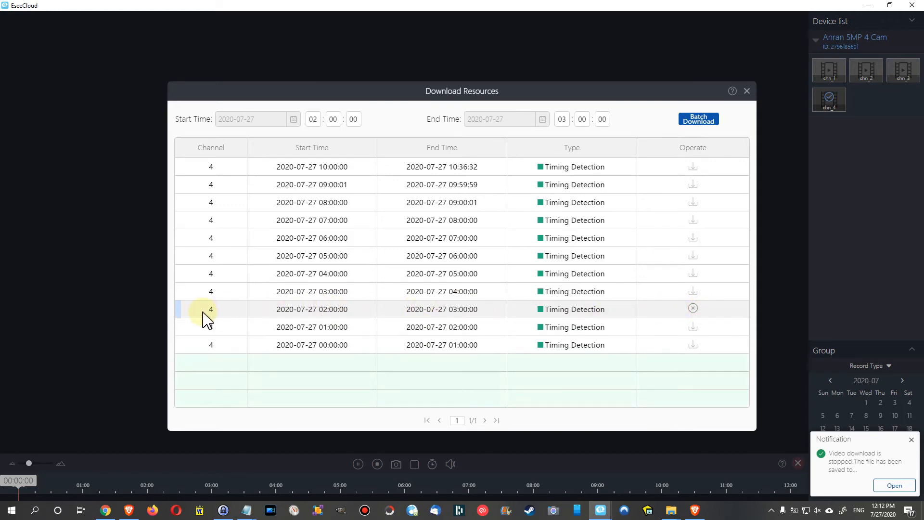
mouse_move(271, 322)
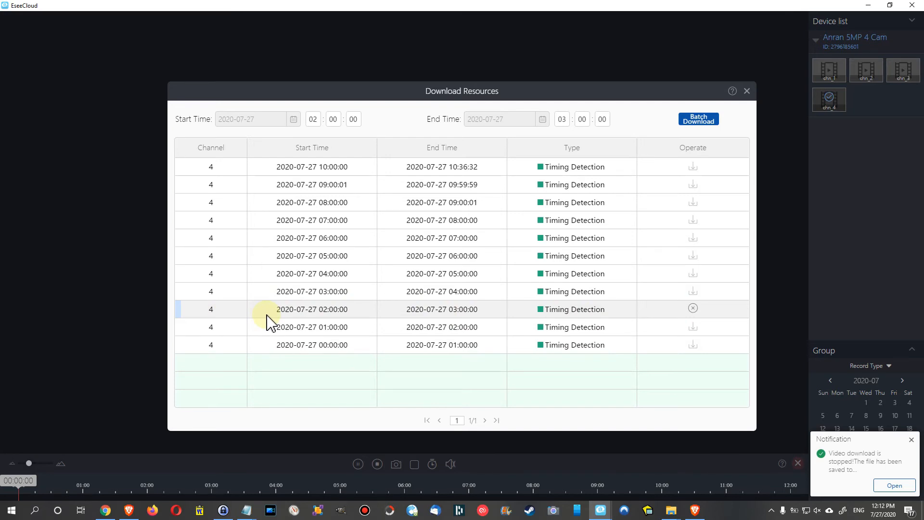